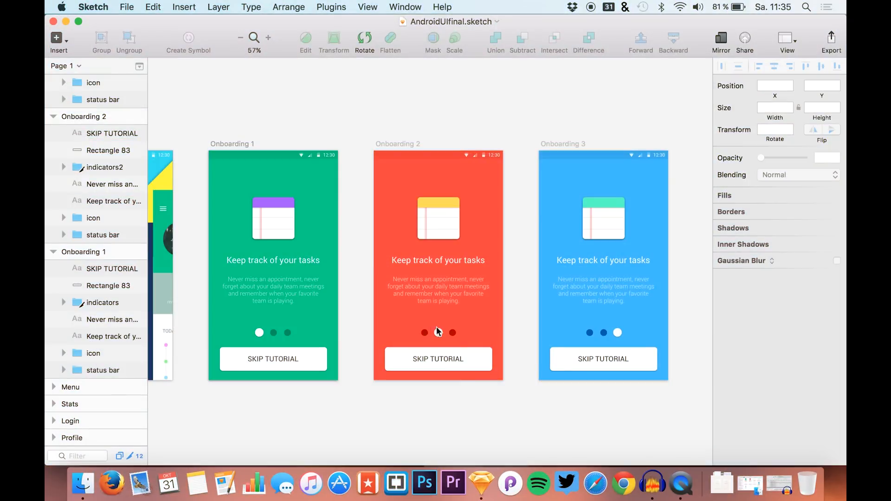
# Step: Bring up the vid31 Finder folder holding the exported onboarding PNGs and Principle file
pyautogui.click(437, 332)
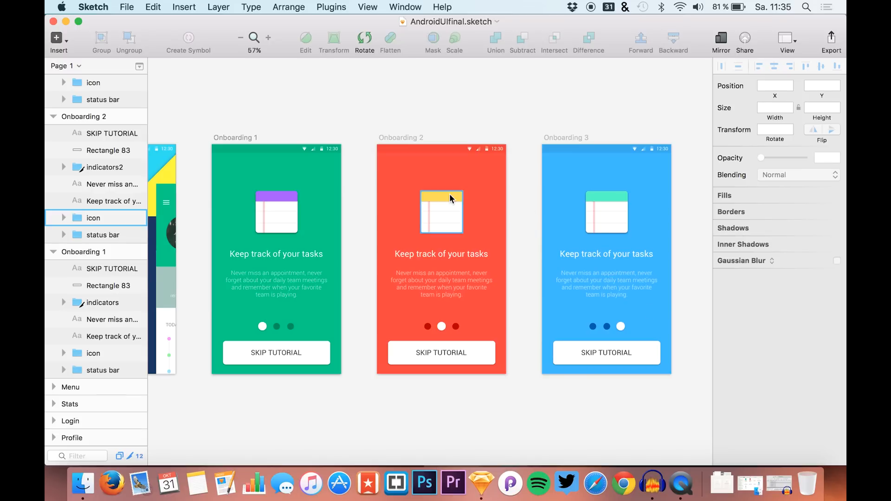
pyautogui.click(480, 434)
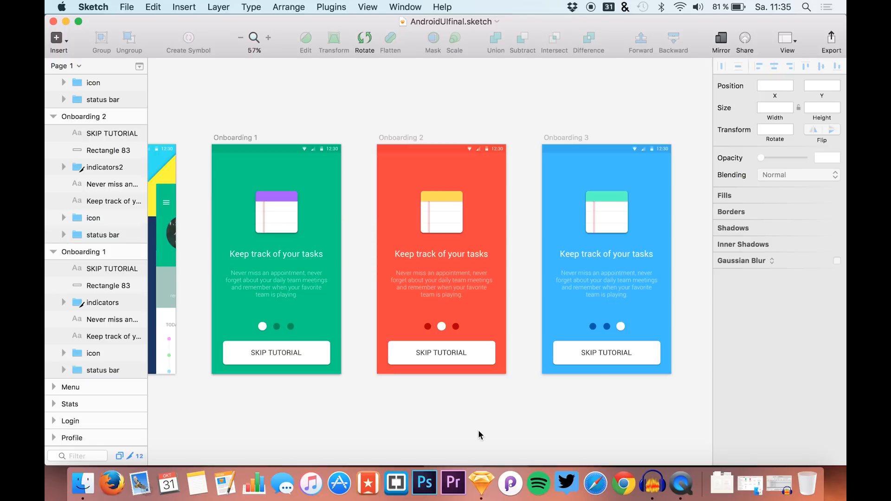
pyautogui.moveTo(525, 436)
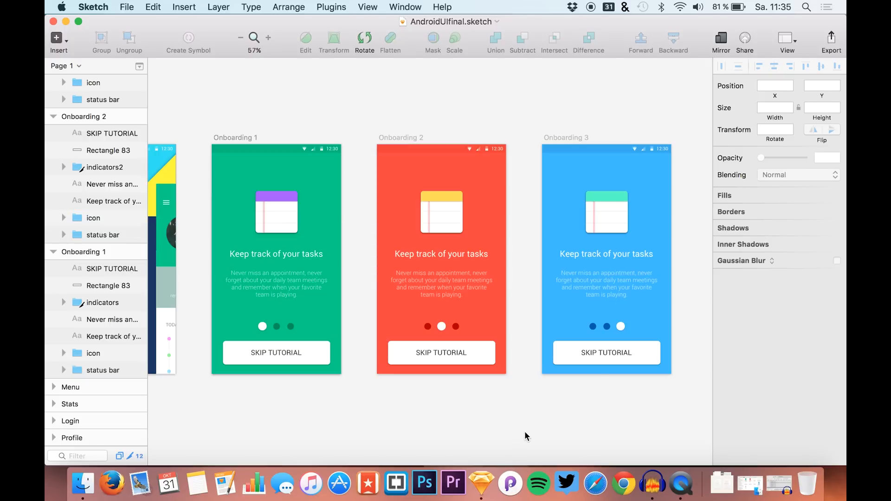
pyautogui.moveTo(509, 483)
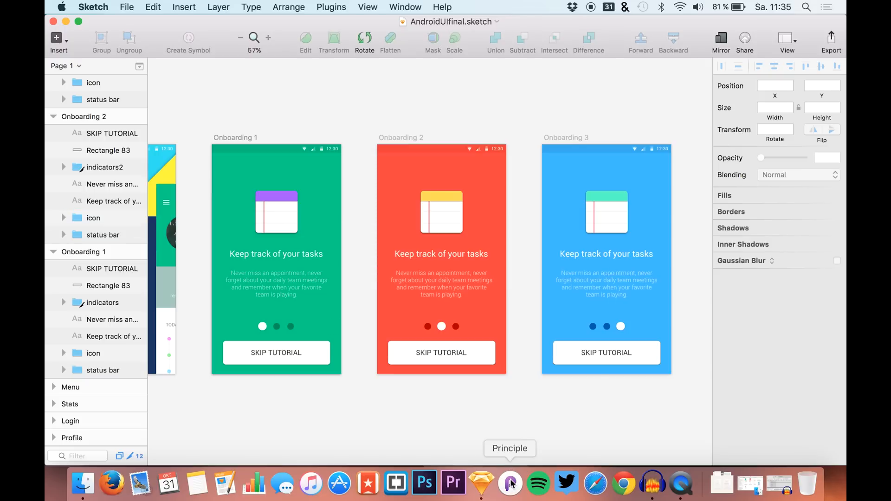
pyautogui.moveTo(448, 417)
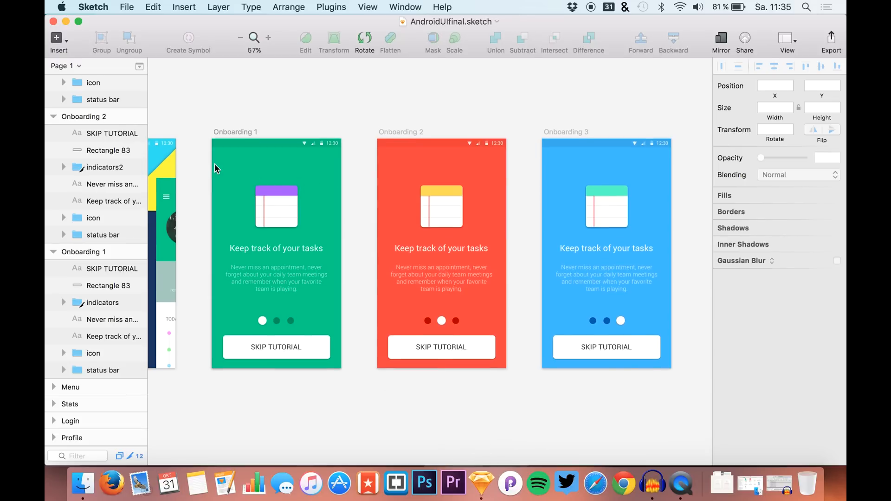
pyautogui.moveTo(193, 119)
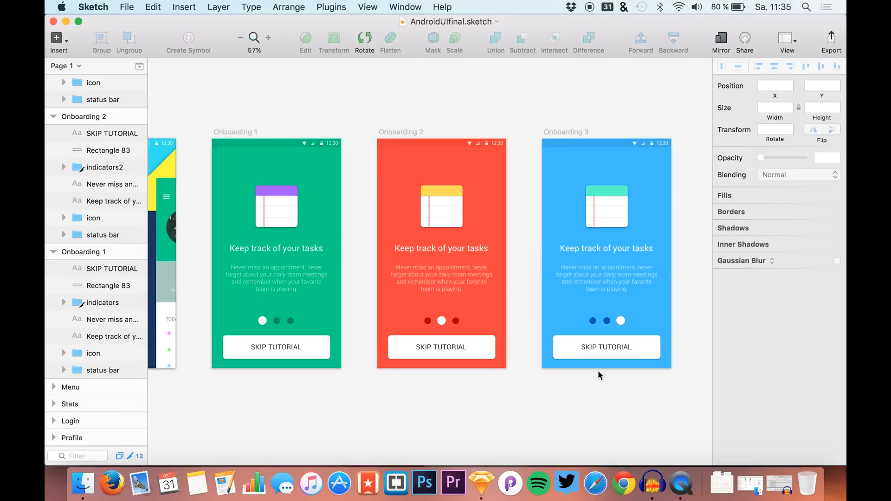
pyautogui.moveTo(460, 235)
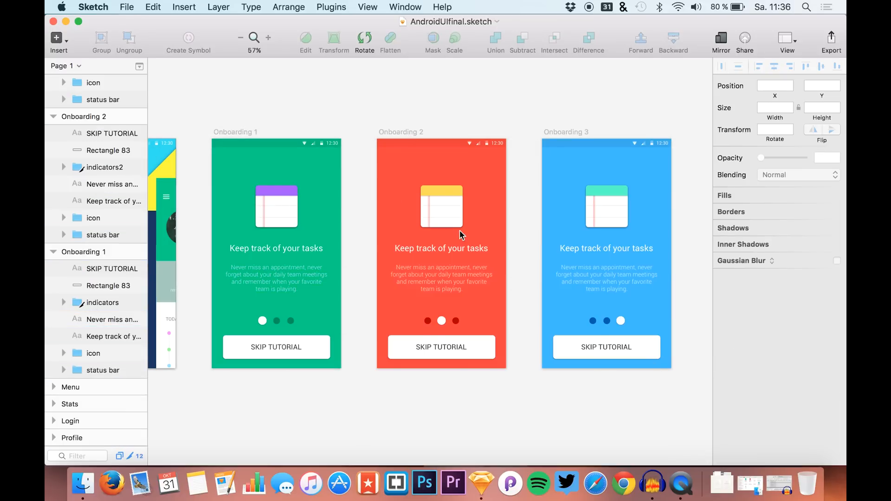
pyautogui.moveTo(379, 213)
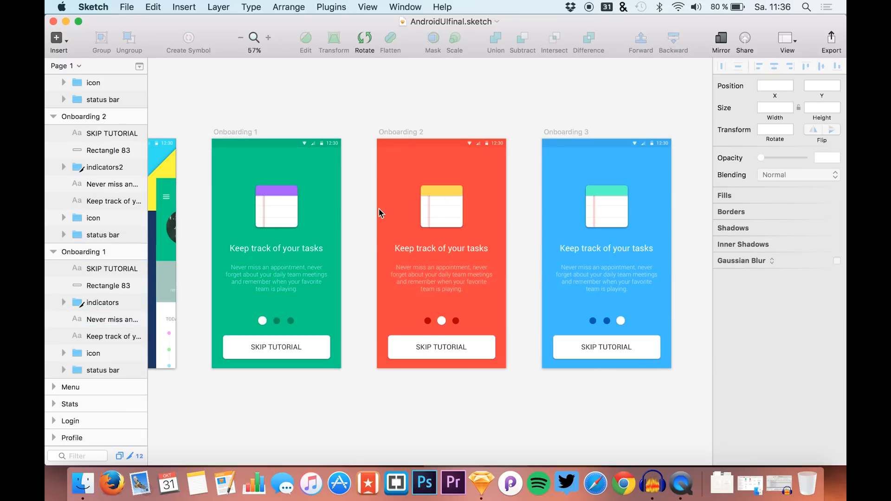
pyautogui.moveTo(359, 169)
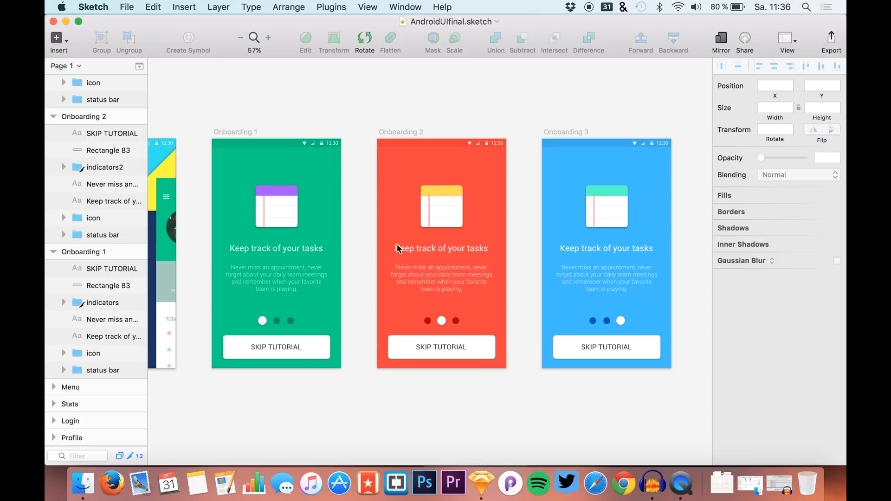
pyautogui.moveTo(338, 322)
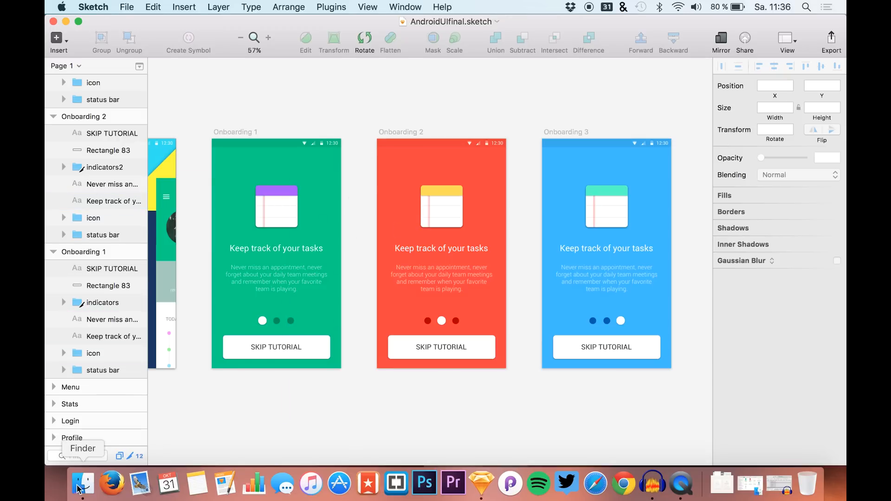
pyautogui.click(83, 488)
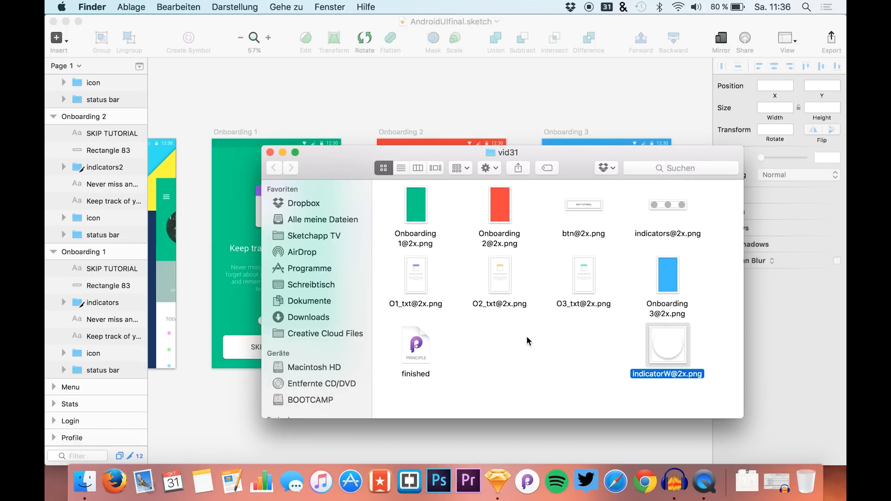
pyautogui.moveTo(455, 337)
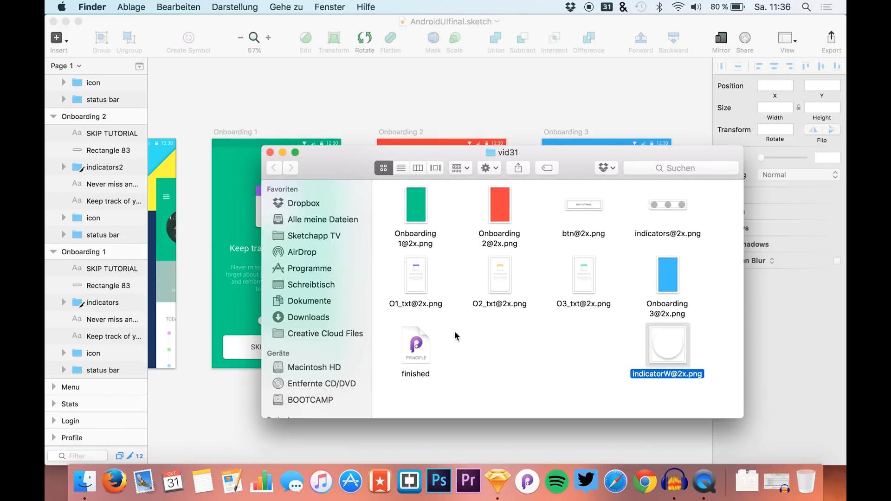
pyautogui.moveTo(411, 246)
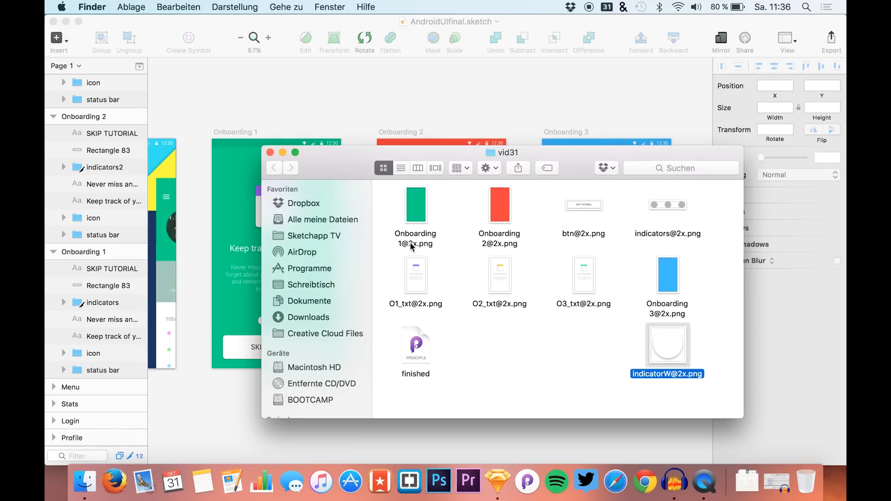
pyautogui.moveTo(469, 277)
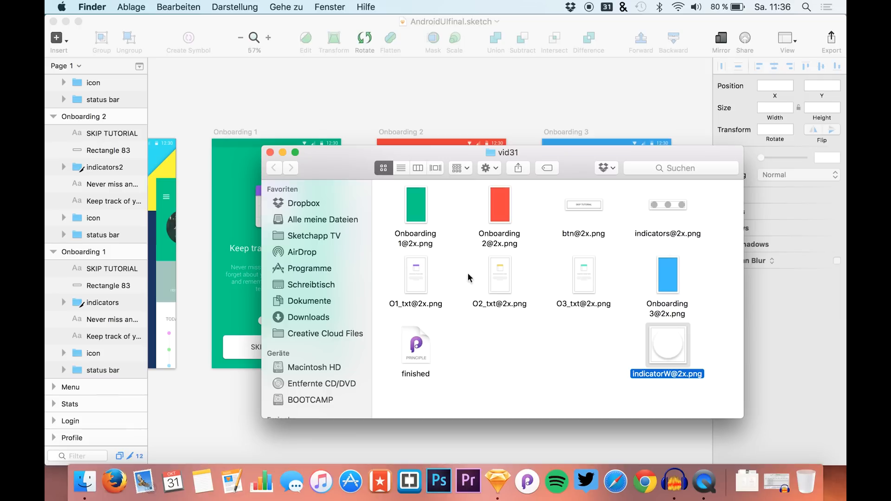
pyautogui.moveTo(496, 482)
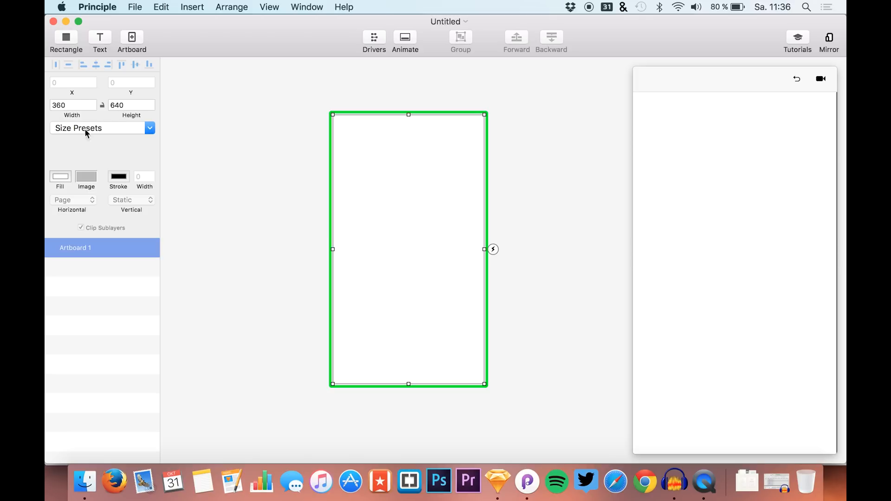
pyautogui.moveTo(117, 110)
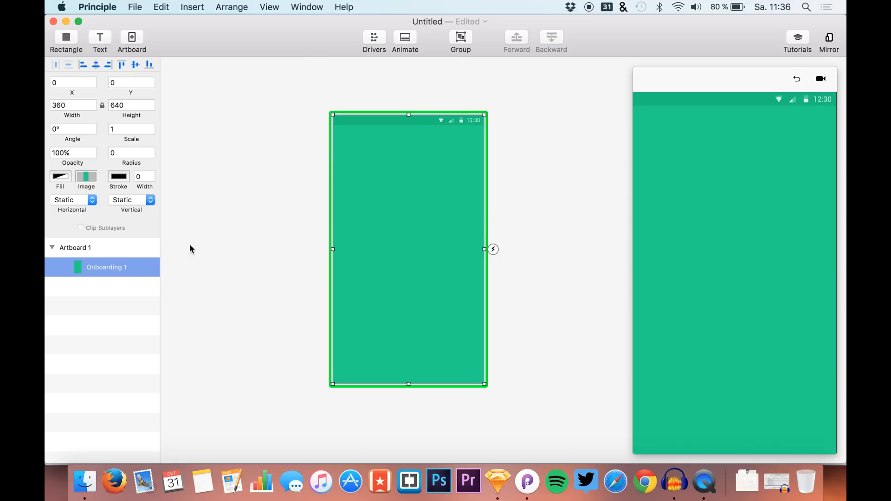
pyautogui.moveTo(84, 482)
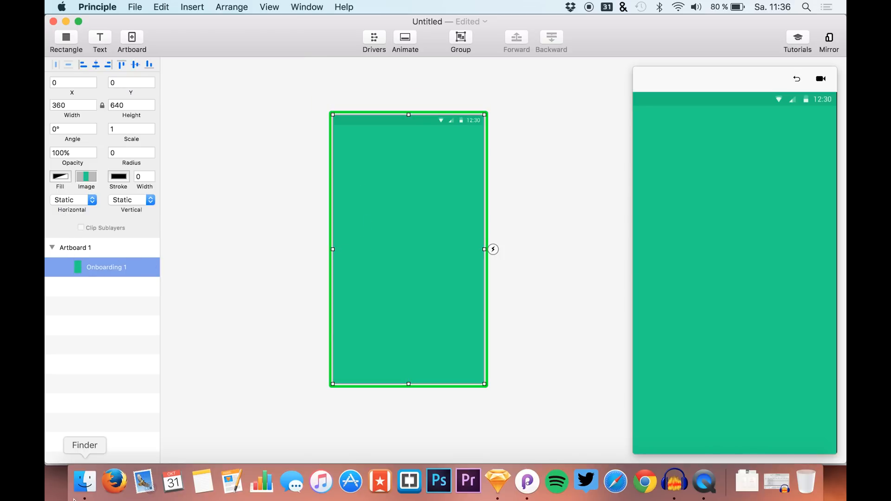
# Step: Return to the exported images folder to drag Onboarding 1 and O1_txt onto the 360×640 artboard
pyautogui.click(84, 482)
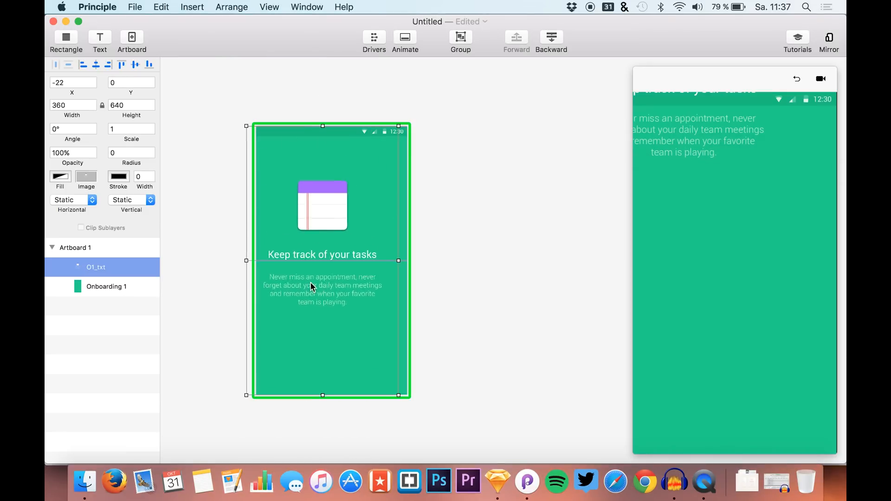
# Step: Add btn, indicators and the white indicatorW dot images from Finder onto the first screen
pyautogui.click(85, 482)
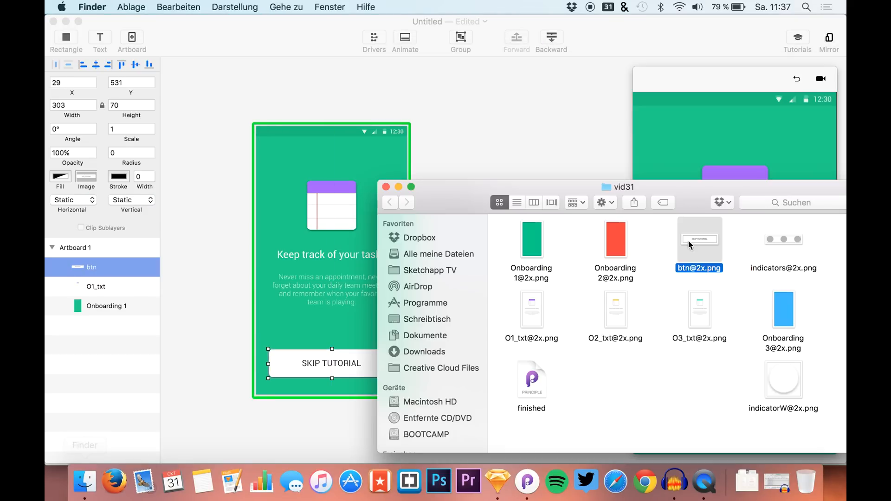
pyautogui.click(783, 239)
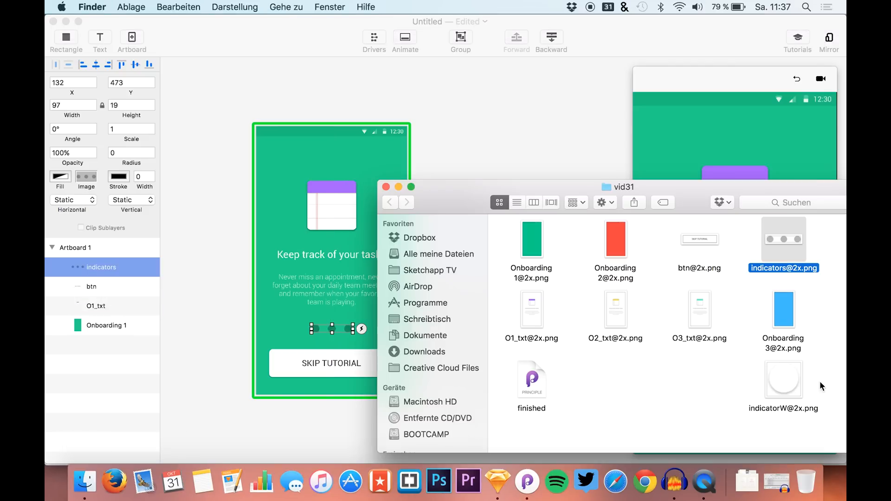
pyautogui.click(783, 378)
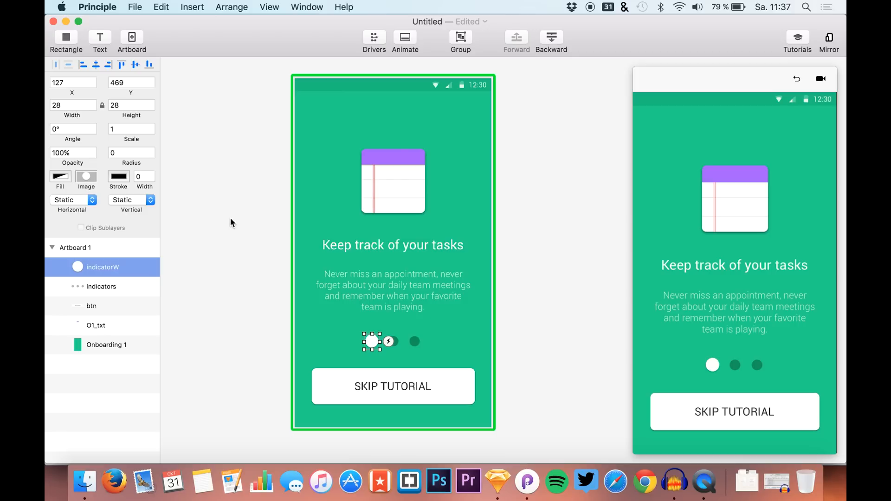
pyautogui.moveTo(256, 249)
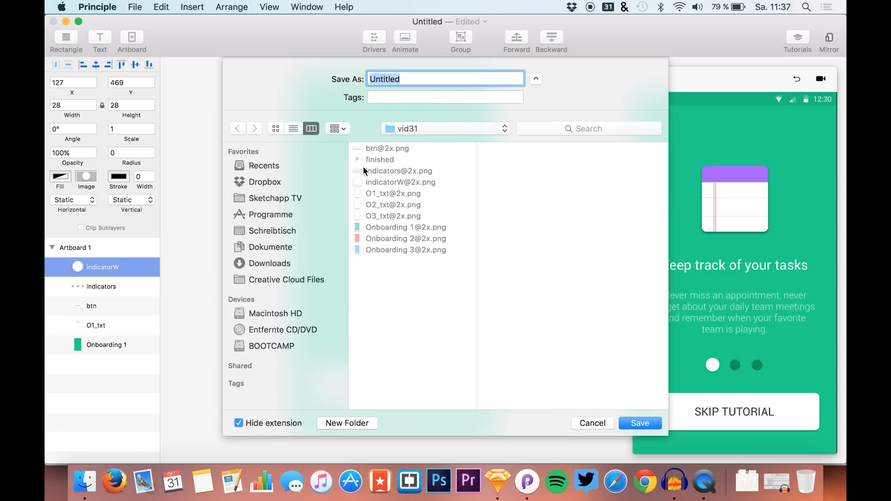
# Step: Save the prototype as Untitled in the vid31 folder and return to the images folder
pyautogui.click(639, 423)
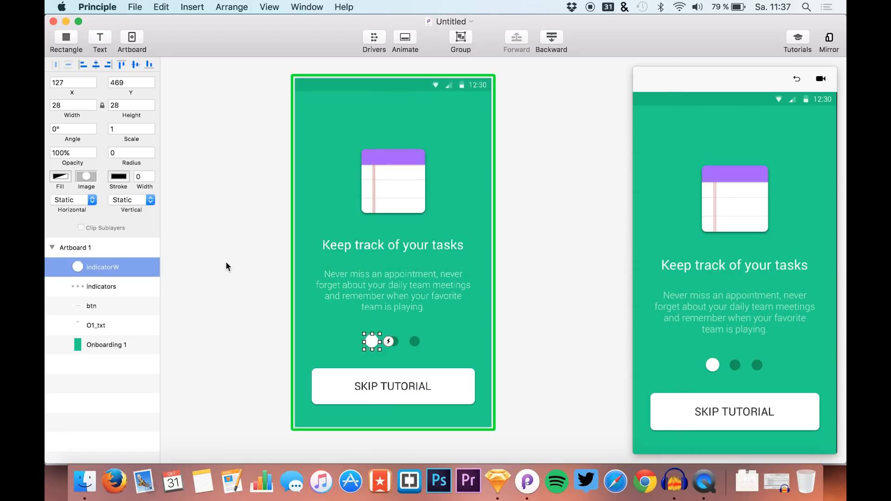
pyautogui.click(96, 325)
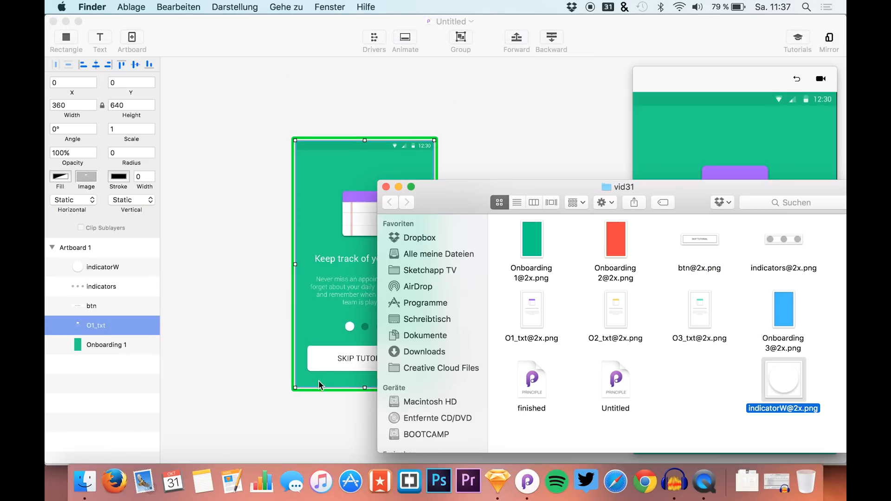
# Step: Add the red and blue Onboarding 2/3 backgrounds with O2_txt and O3_txt, arranged in the layer list
pyautogui.click(615, 309)
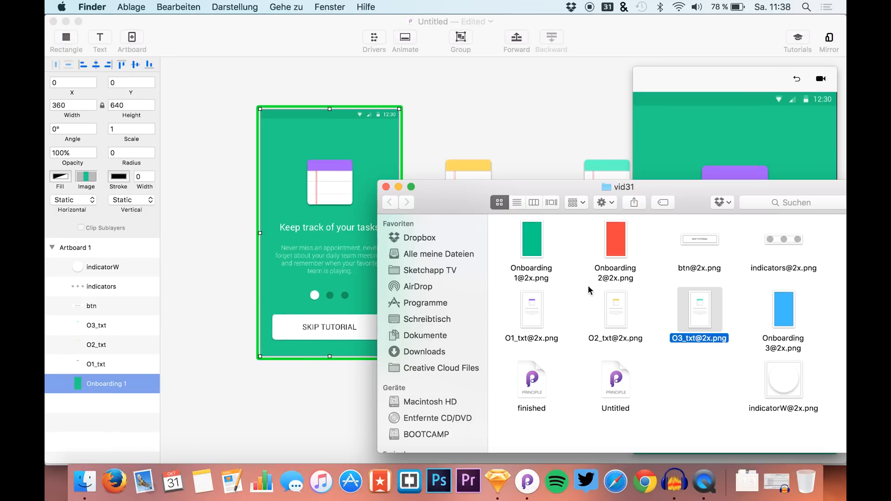
pyautogui.click(614, 238)
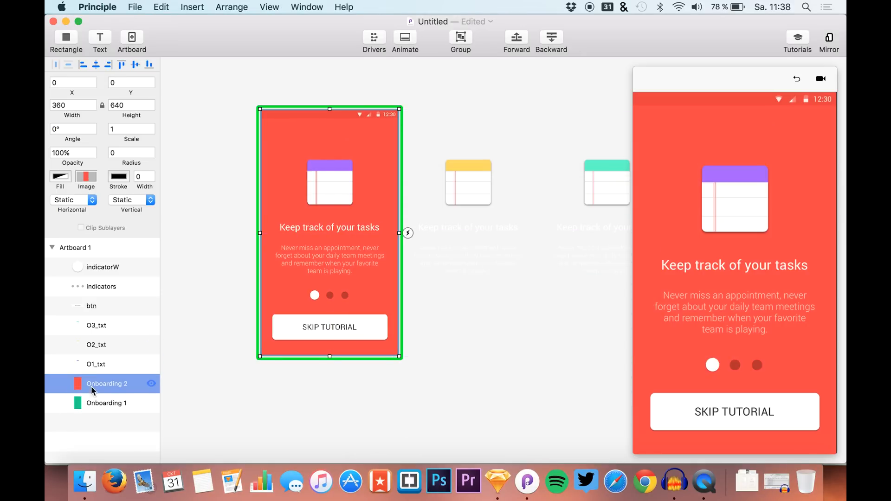
pyautogui.click(84, 483)
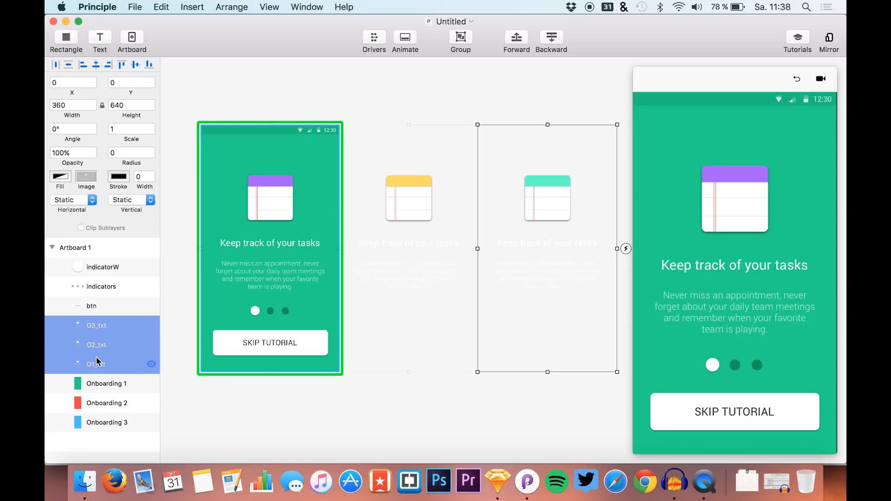
# Step: Select O1_txt, O2_txt and O3_txt together and group them into one 1080-wide strip
pyautogui.click(390, 279)
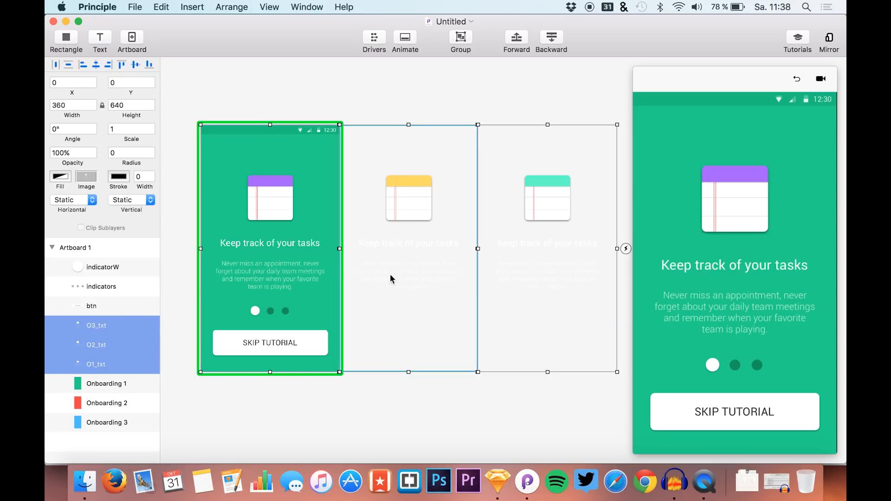
pyautogui.moveTo(91, 345)
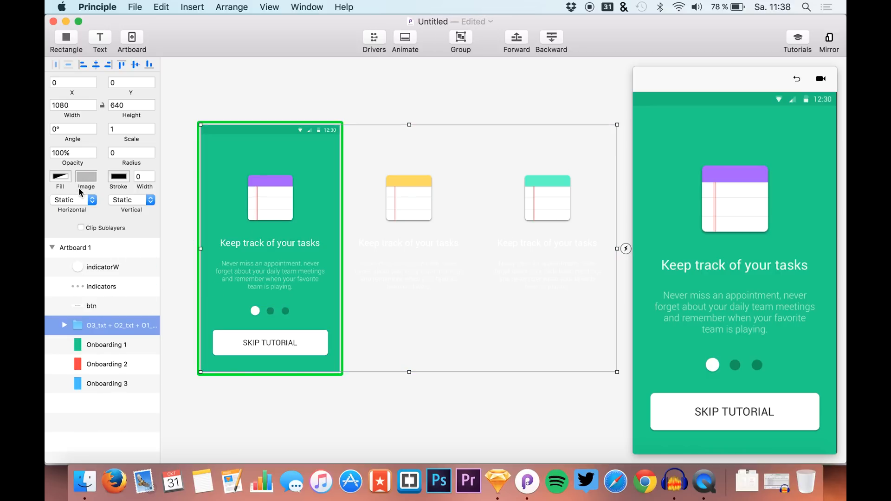
# Step: Set the text group's Horizontal scroll behaviour to Page so it swipes one 360 width at a time
pyautogui.click(71, 200)
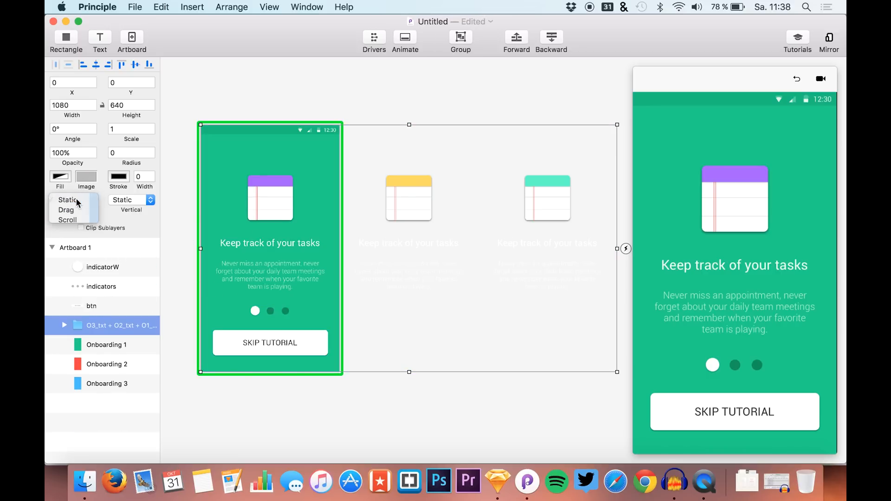
pyautogui.click(72, 199)
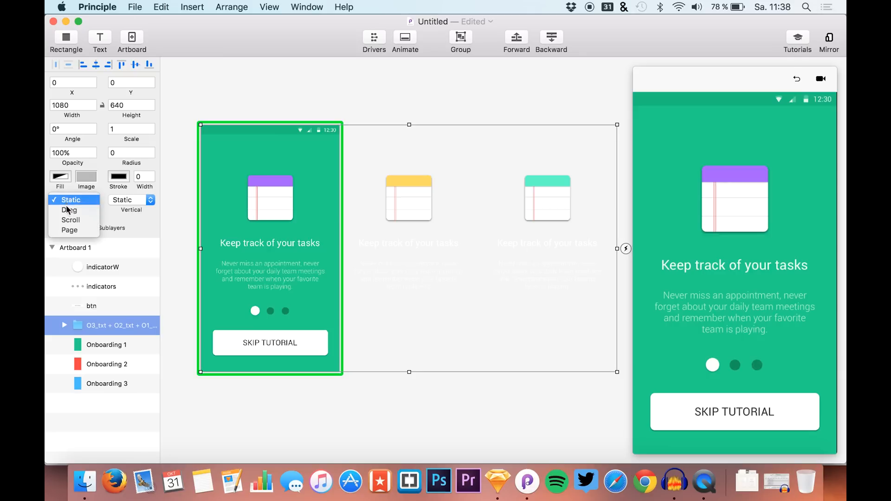
pyautogui.click(70, 229)
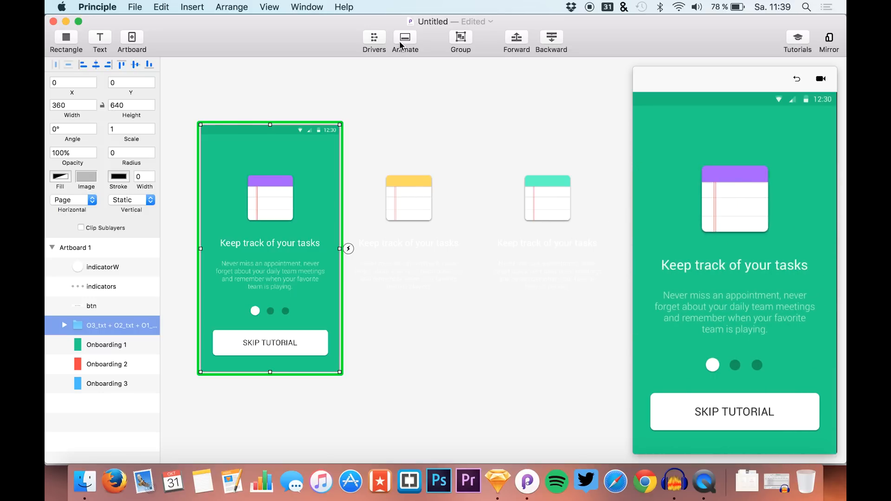
# Step: In Drivers, tie Onboarding 1's opacity to the group's Scroll X
pyautogui.click(374, 40)
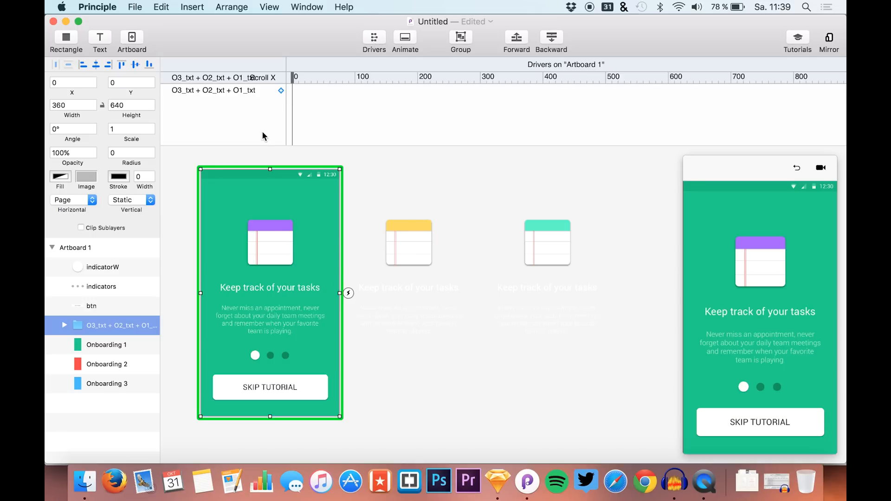
pyautogui.click(106, 345)
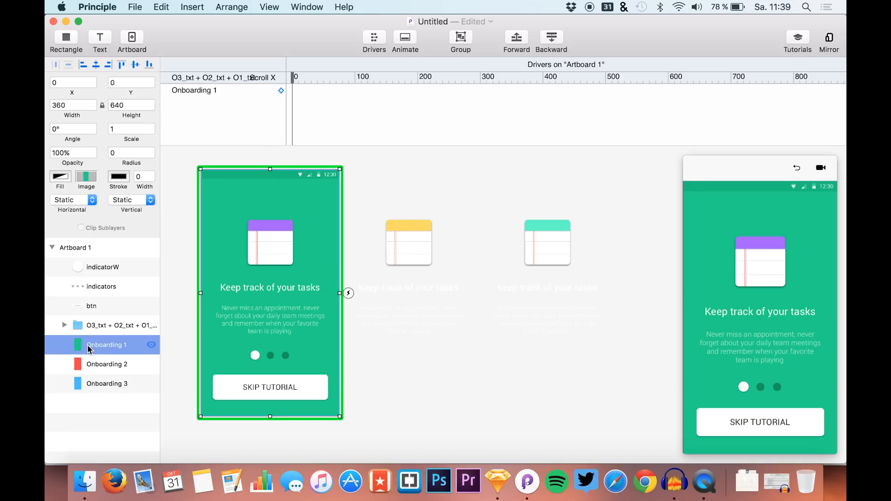
pyautogui.moveTo(118, 353)
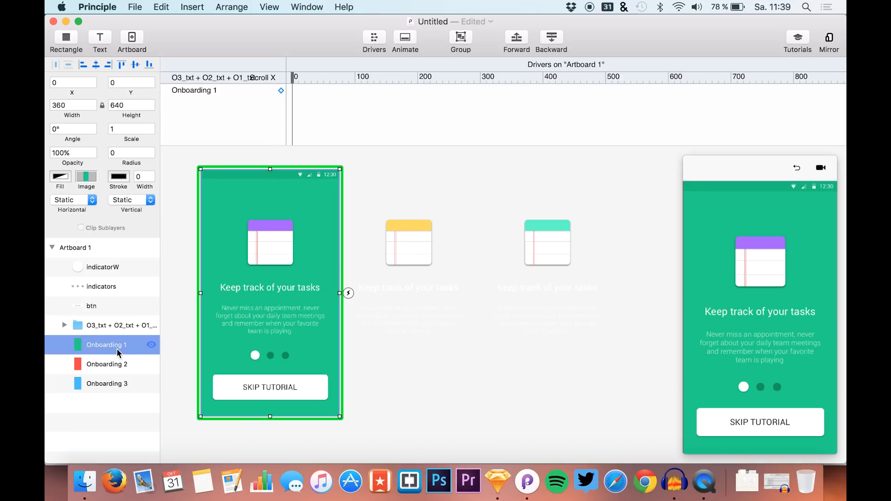
pyautogui.moveTo(284, 120)
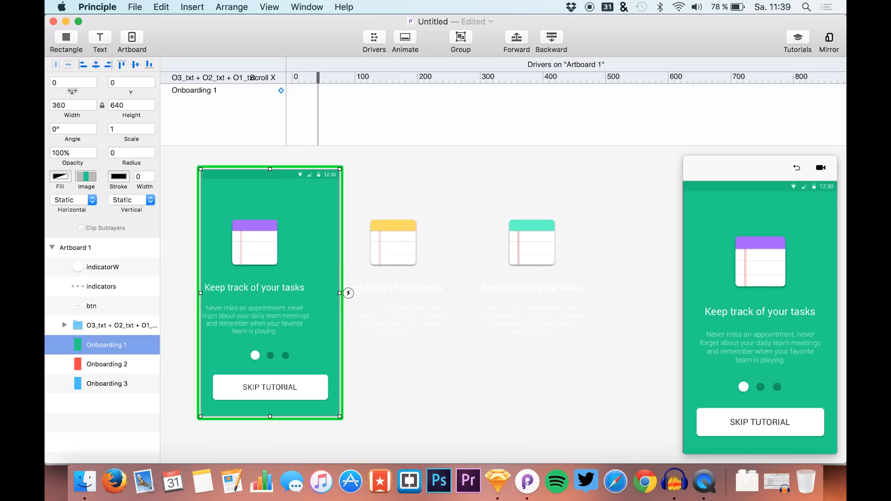
pyautogui.click(280, 90)
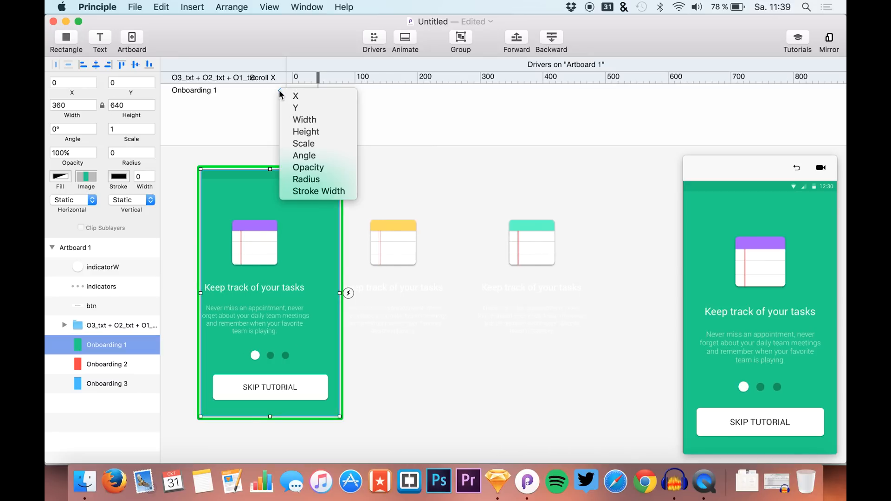
pyautogui.moveTo(304, 143)
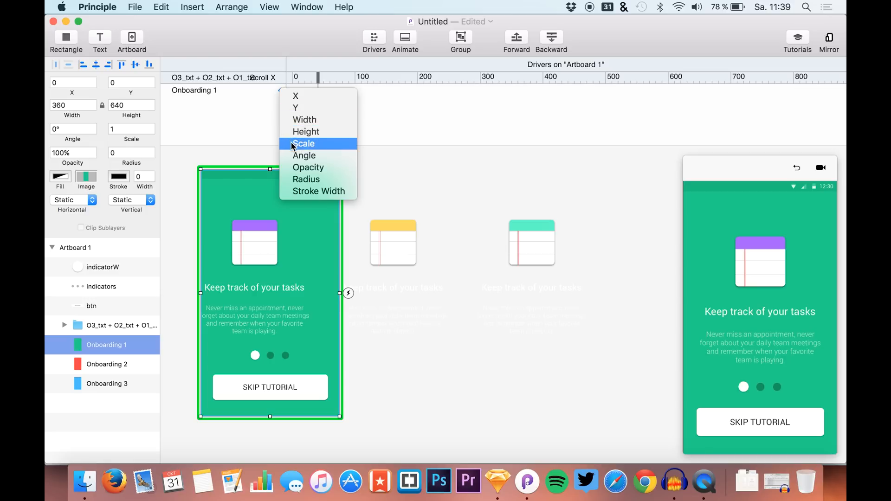
pyautogui.click(304, 143)
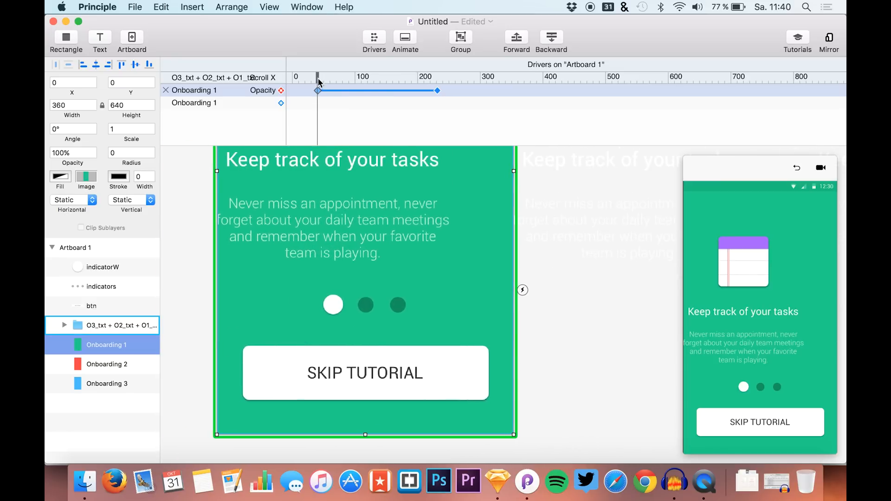
# Step: Scrub the Scroll X playhead to set and check the green screen's fade keyframes
pyautogui.moveTo(319, 77); pyautogui.dragTo(337, 77)
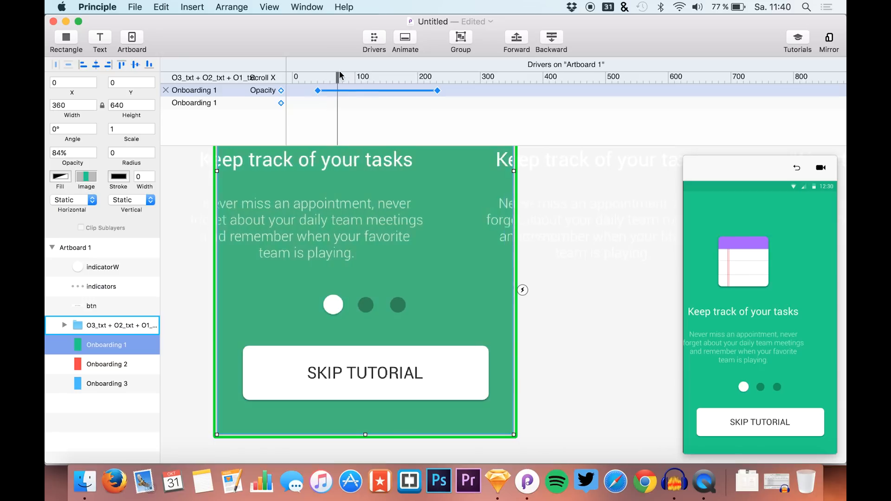
pyautogui.moveTo(316, 76); pyautogui.dragTo(358, 76)
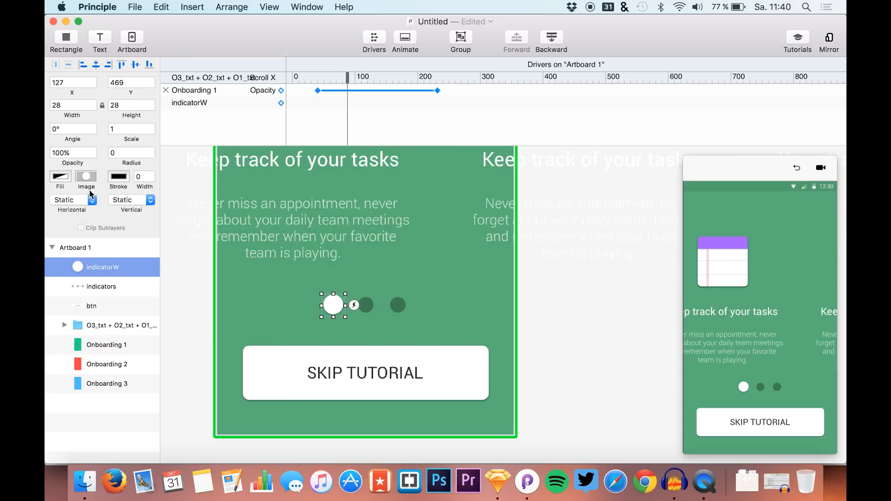
pyautogui.moveTo(247, 142)
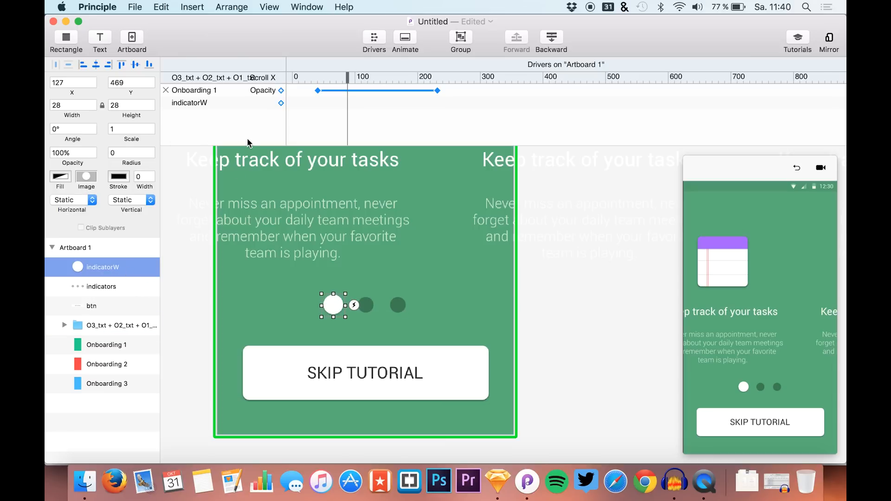
# Step: Drive indicatorW's opacity and X position by scroll so it moves to the second dot
pyautogui.click(280, 90)
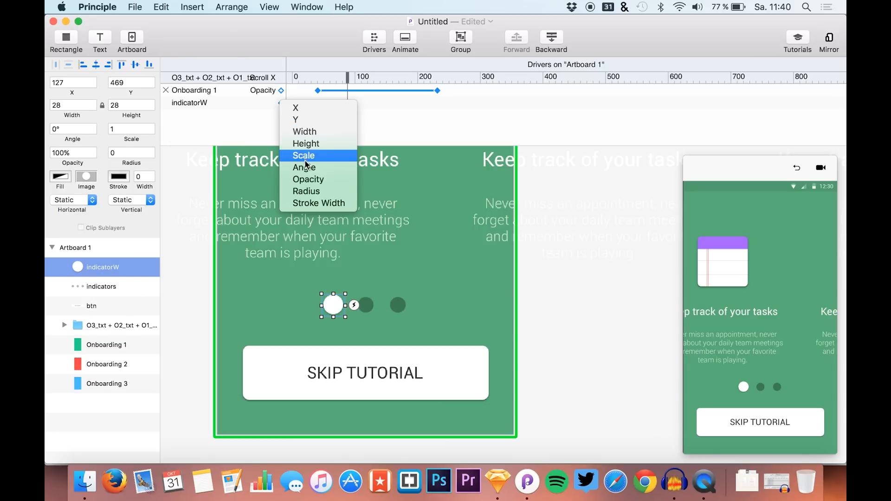
pyautogui.click(308, 179)
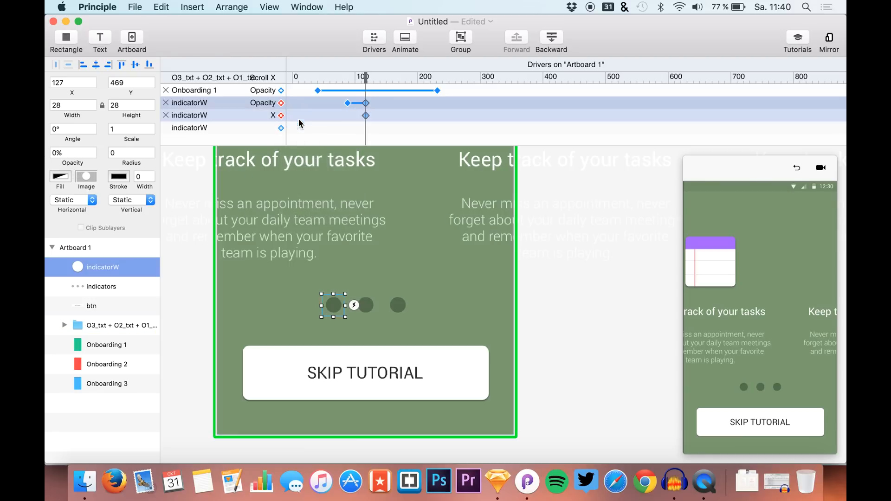
pyautogui.click(120, 324)
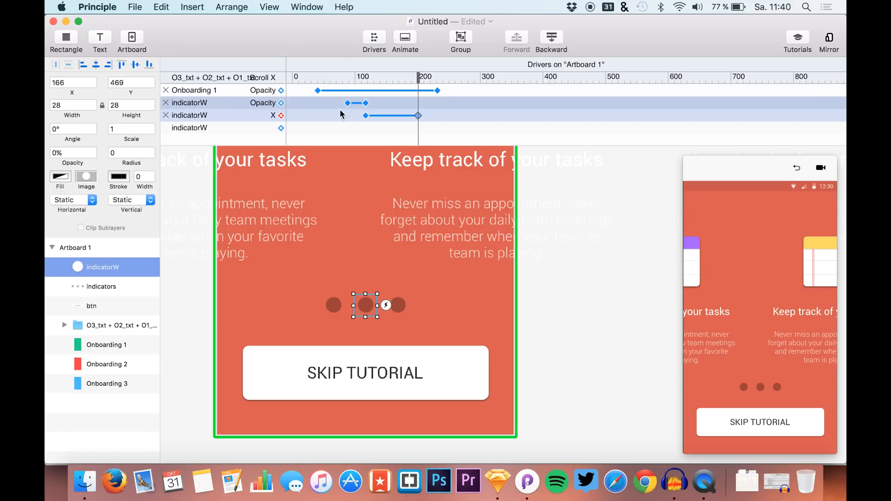
pyautogui.moveTo(384, 104)
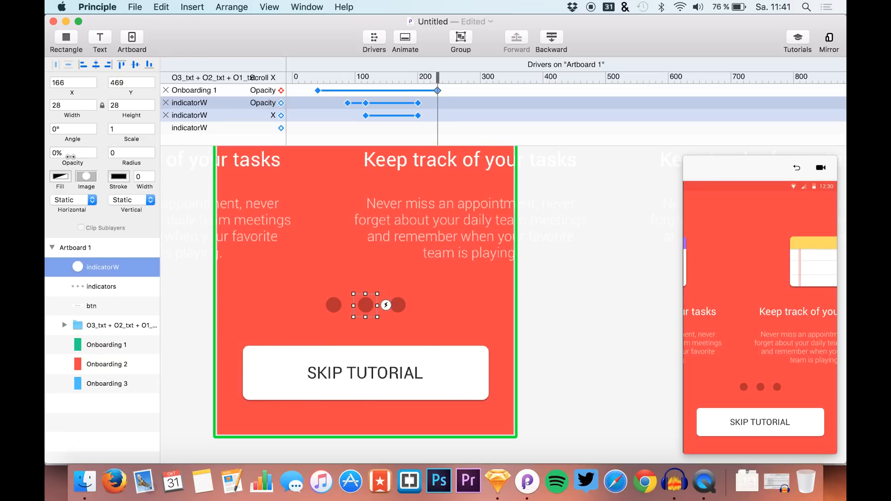
pyautogui.click(105, 344)
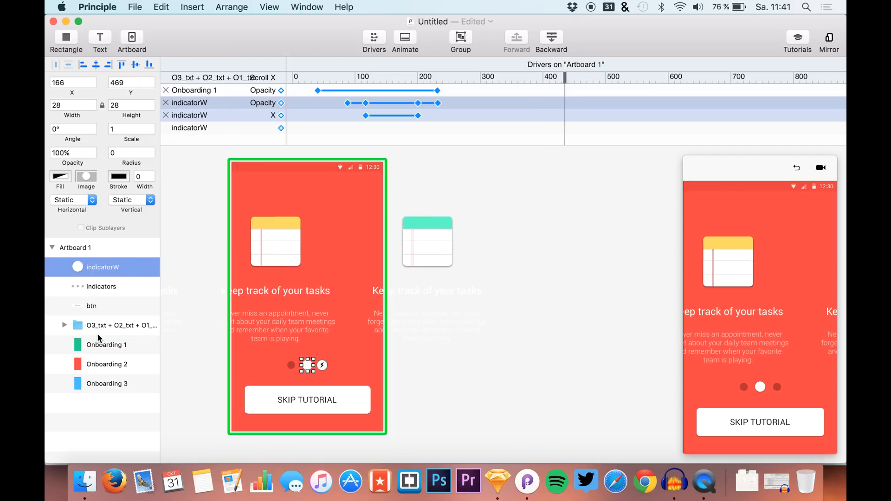
# Step: Tie Onboarding 2's opacity to Scroll X so the red screen fades toward the third
pyautogui.click(106, 364)
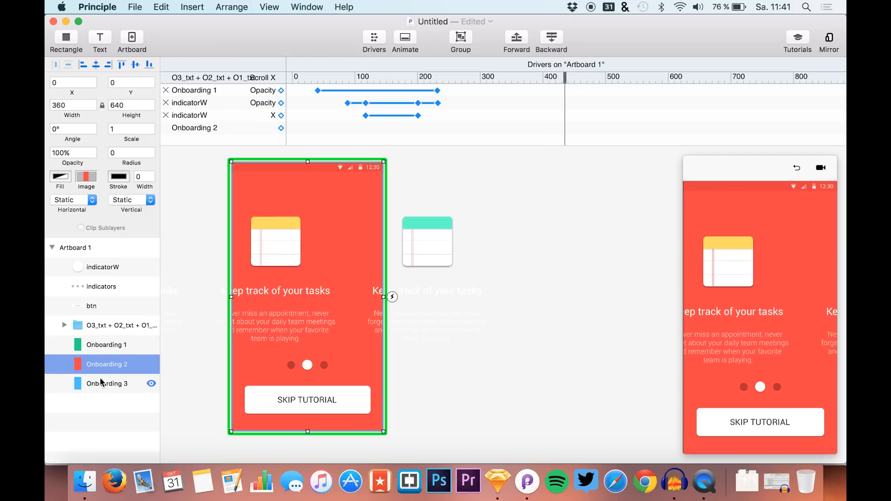
pyautogui.moveTo(76, 217)
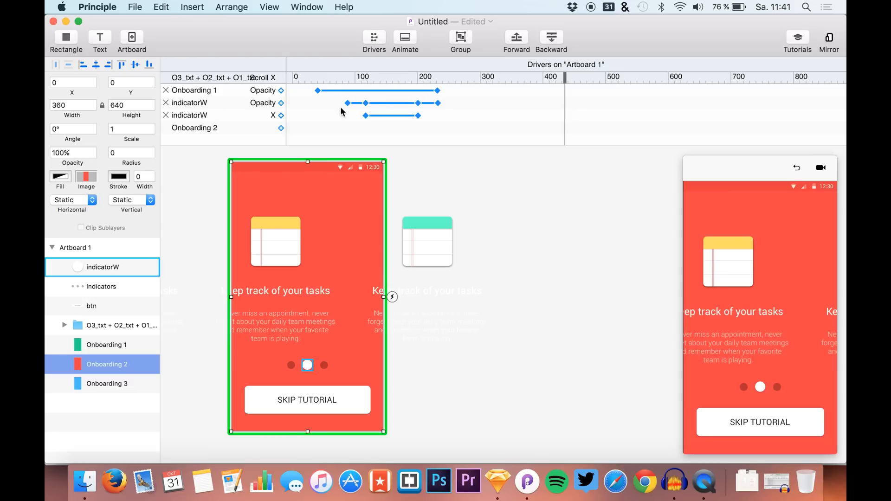
pyautogui.click(280, 127)
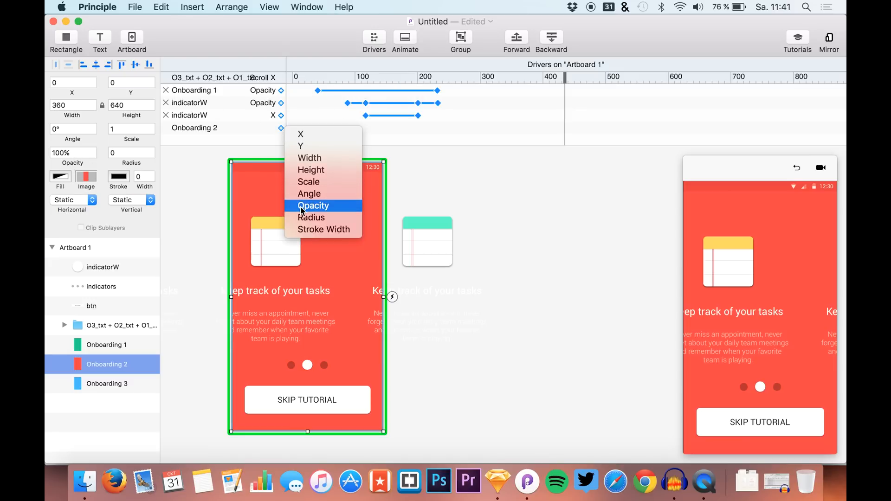
pyautogui.click(313, 206)
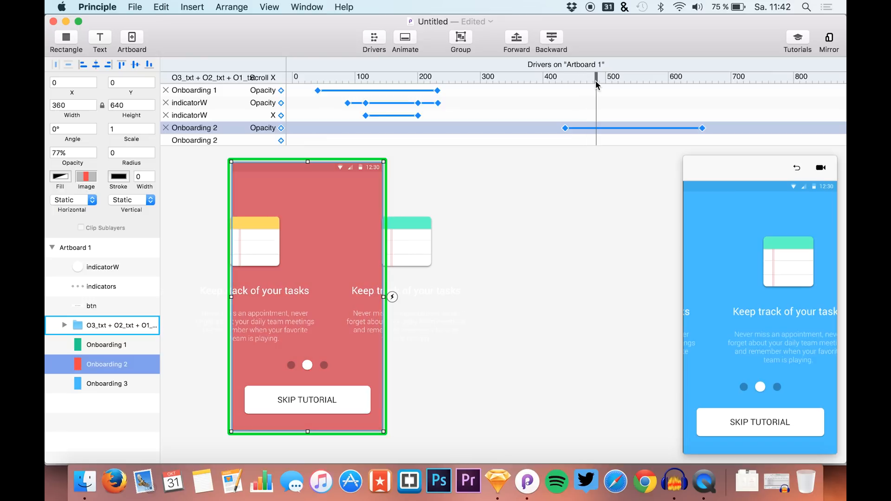
# Step: Add opacity keyframes so the white indicator dot fades to 0% past the second screen
pyautogui.click(102, 267)
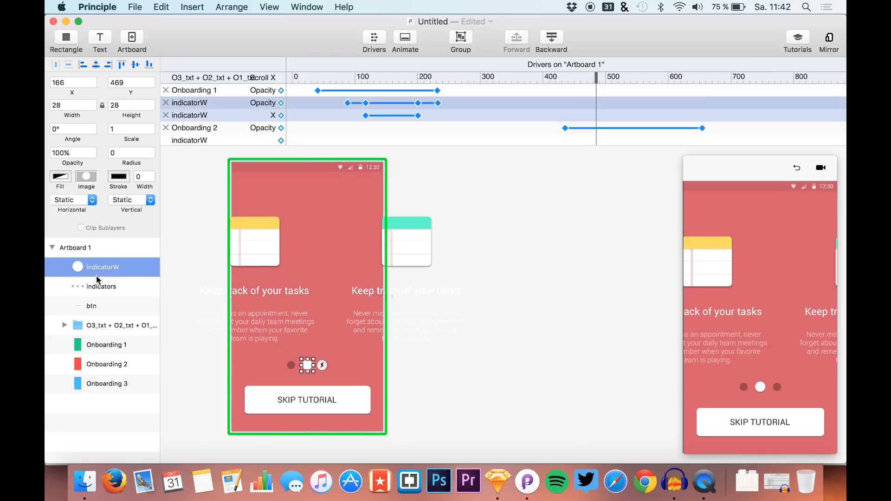
pyautogui.click(106, 364)
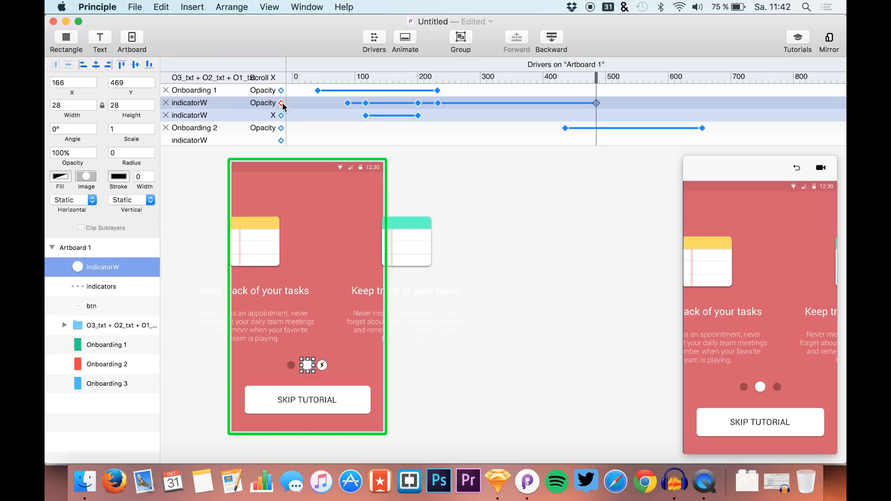
pyautogui.moveTo(78, 176)
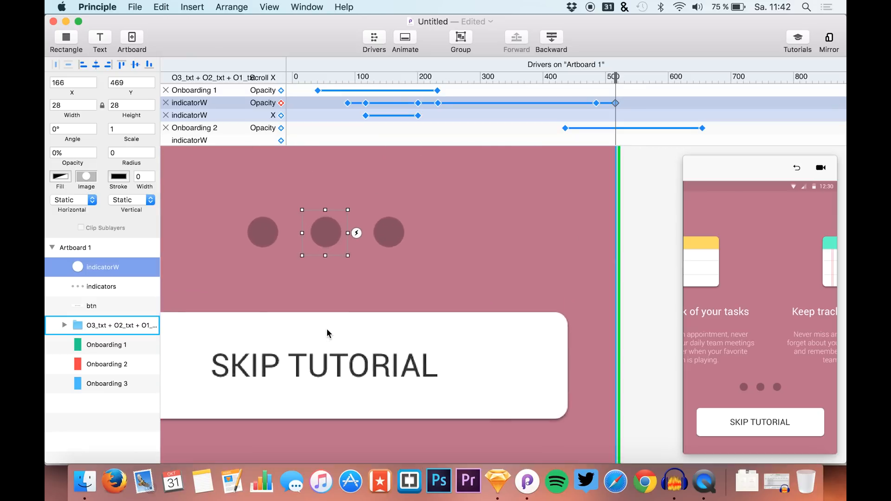
pyautogui.click(107, 364)
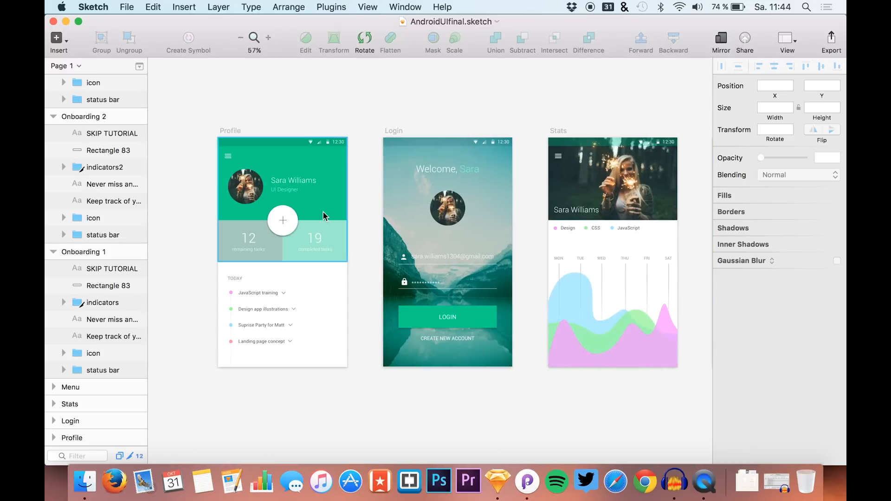
pyautogui.moveTo(500, 480)
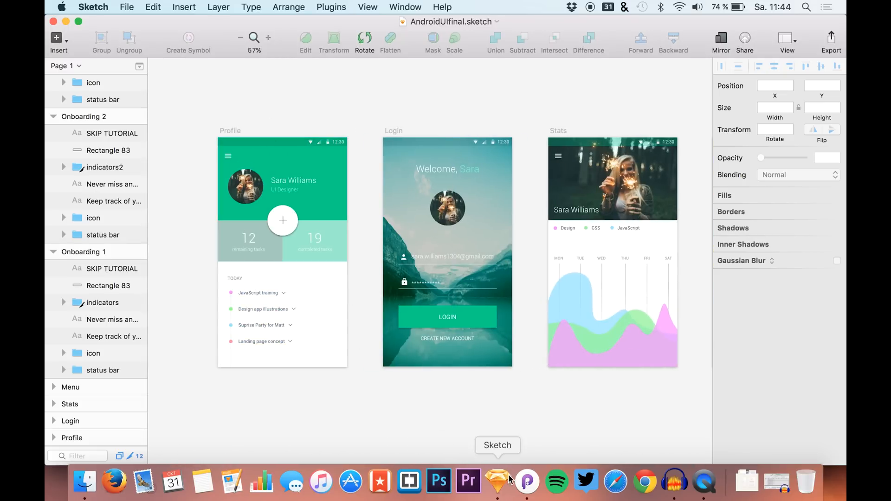
# Step: Return from the AndroidUIfinal Sketch file to the Principle prototype via the Dock
pyautogui.click(525, 483)
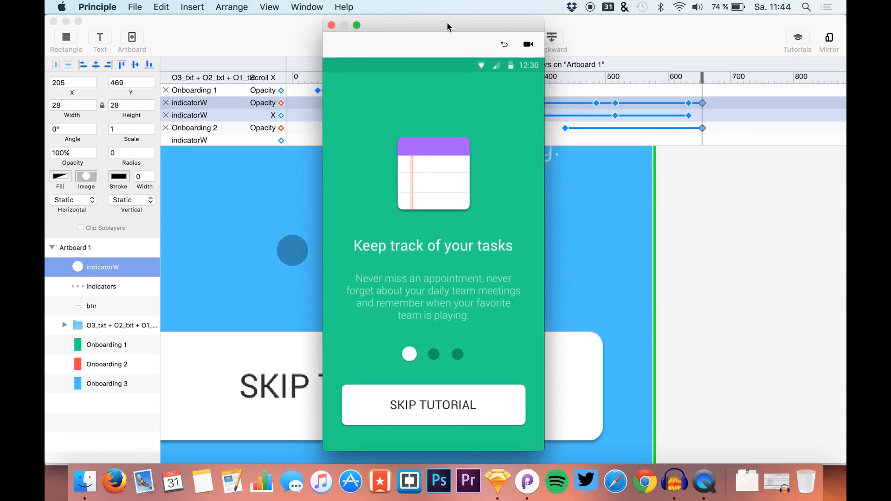
pyautogui.moveTo(437, 29)
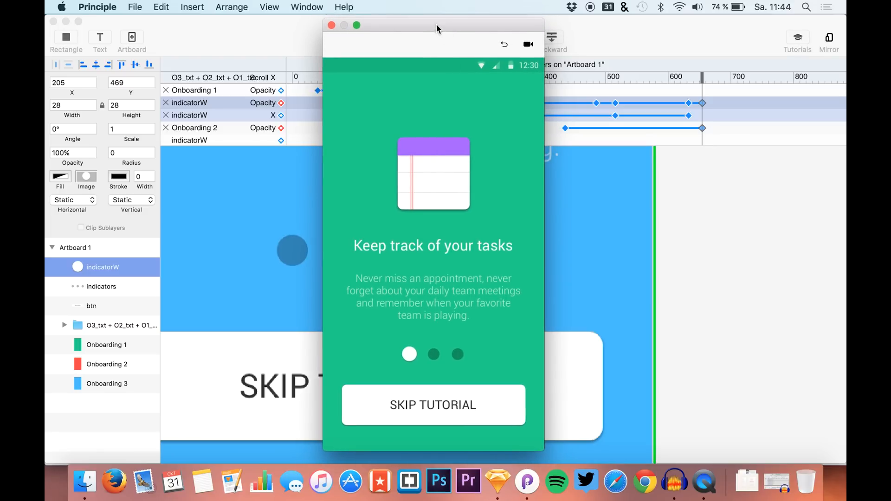